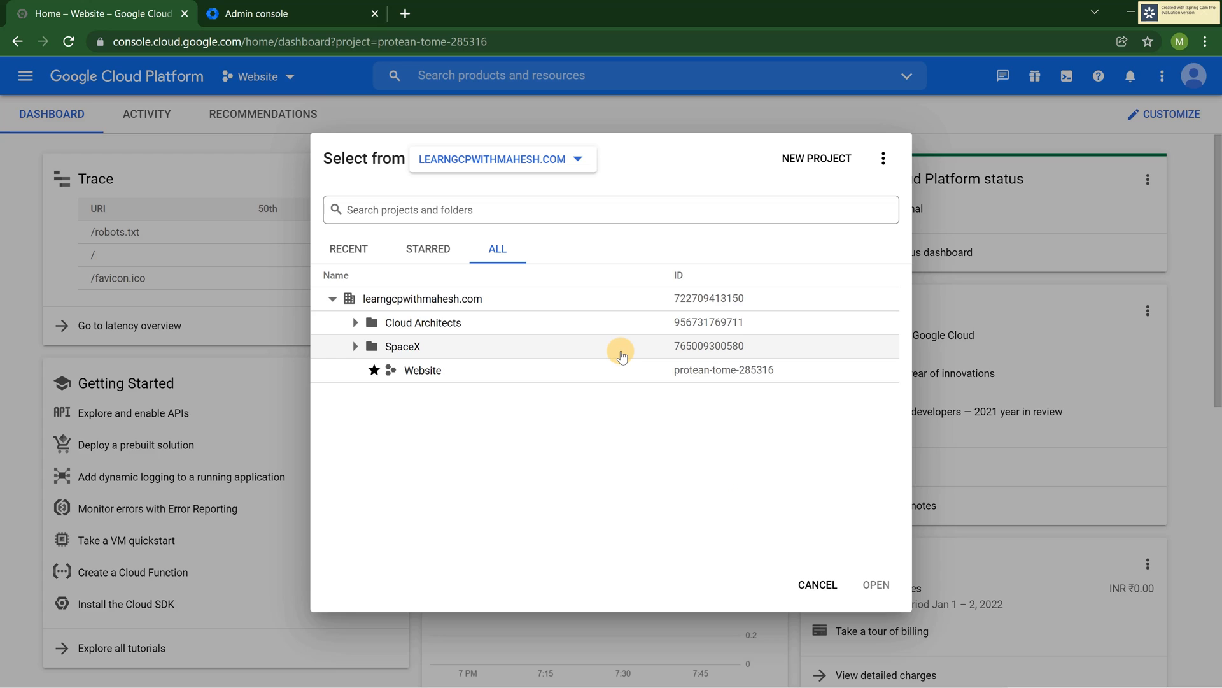
pyautogui.moveTo(578, 159)
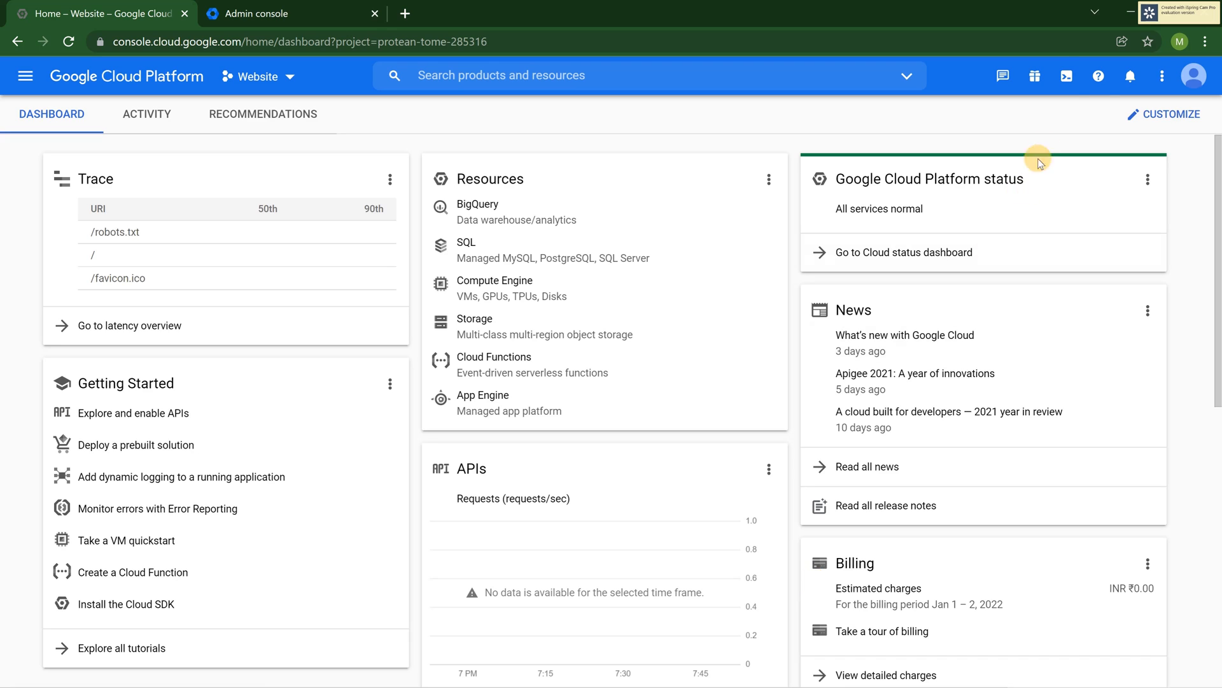
pyautogui.click(1067, 75)
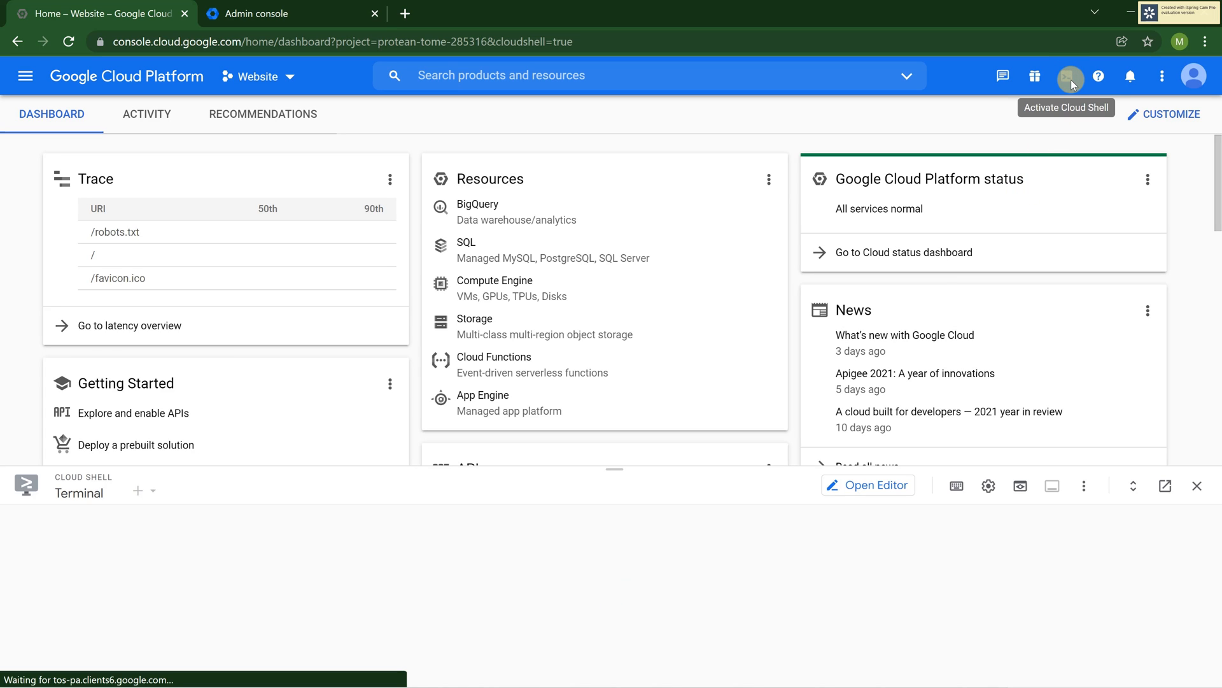
pyautogui.click(1069, 77)
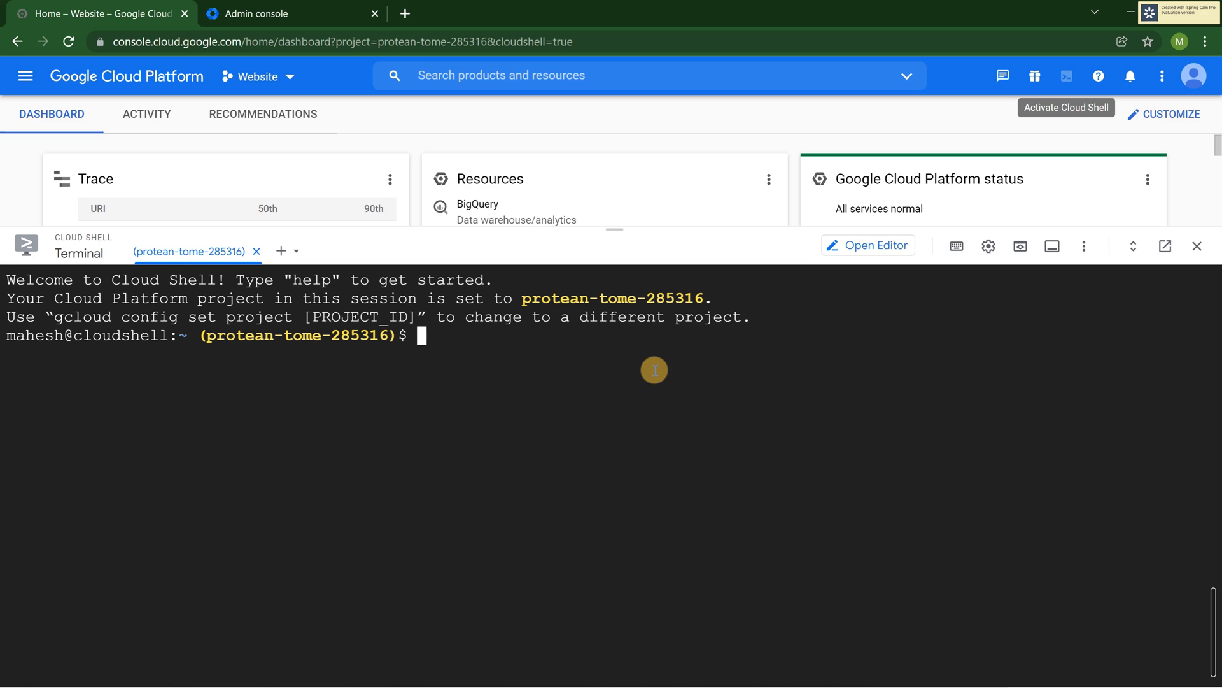
pyautogui.moveTo(1197, 245)
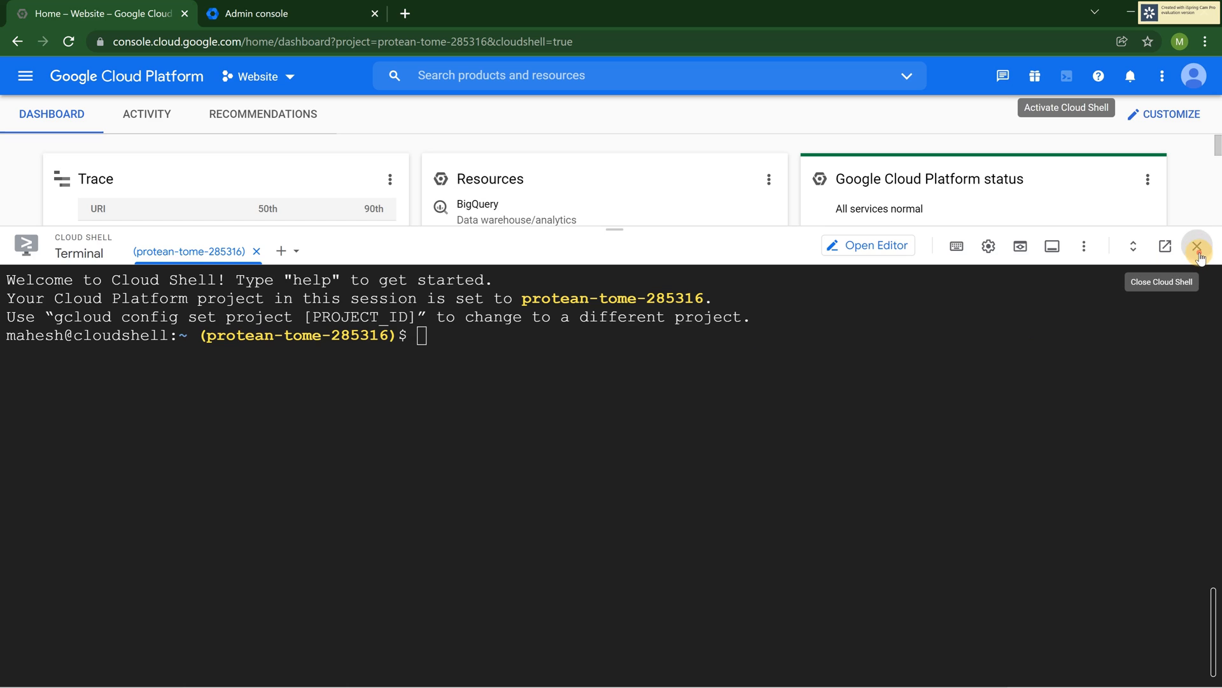
pyautogui.click(1198, 246)
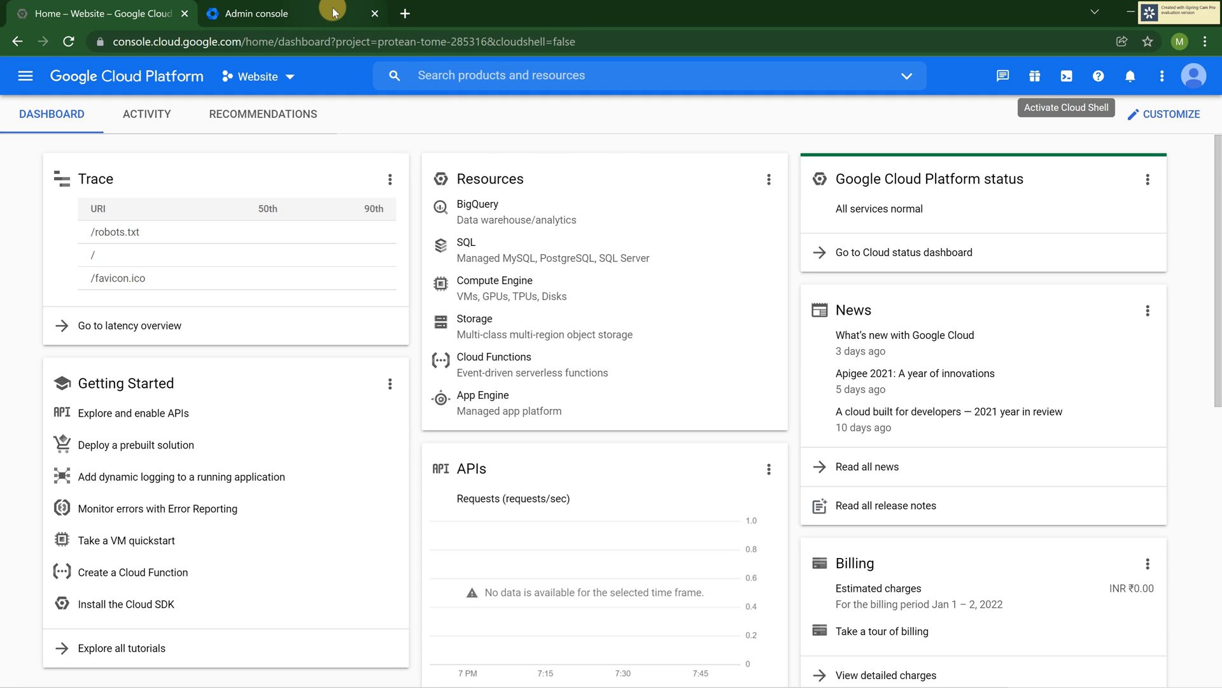
# Step: Search the Admin console for 'cloud she' and bring up the Cloud Shell settings page
pyautogui.click(257, 13)
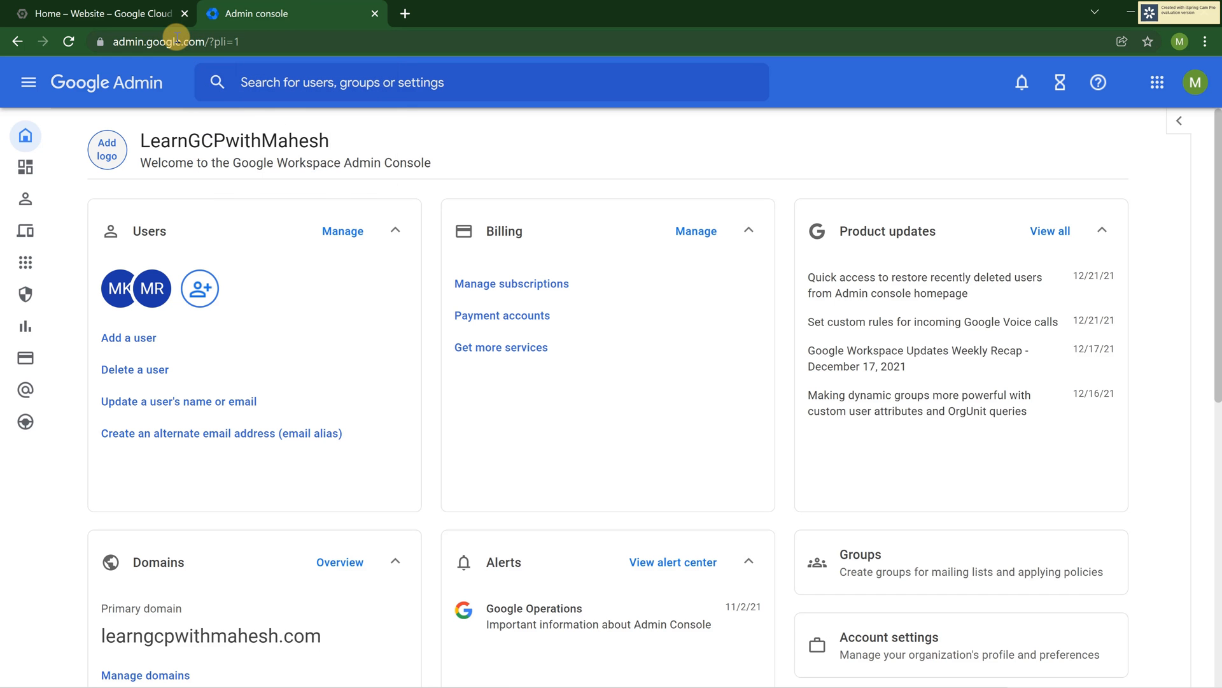
pyautogui.moveTo(179, 36)
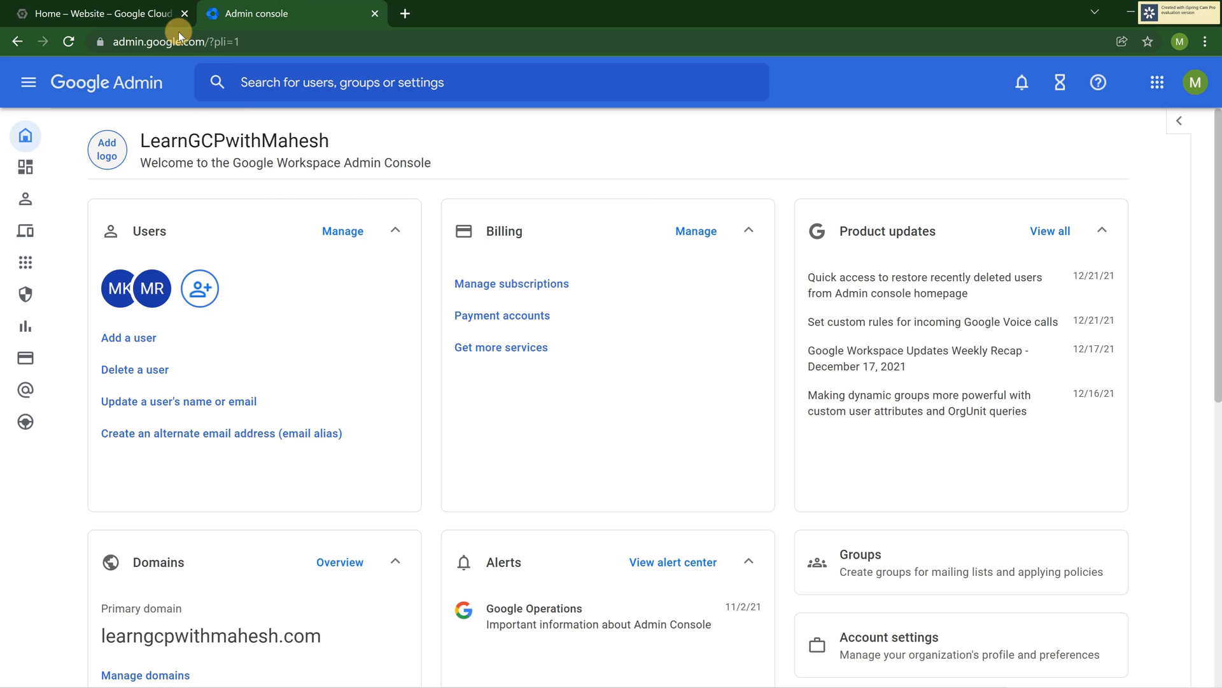
pyautogui.moveTo(232, 177)
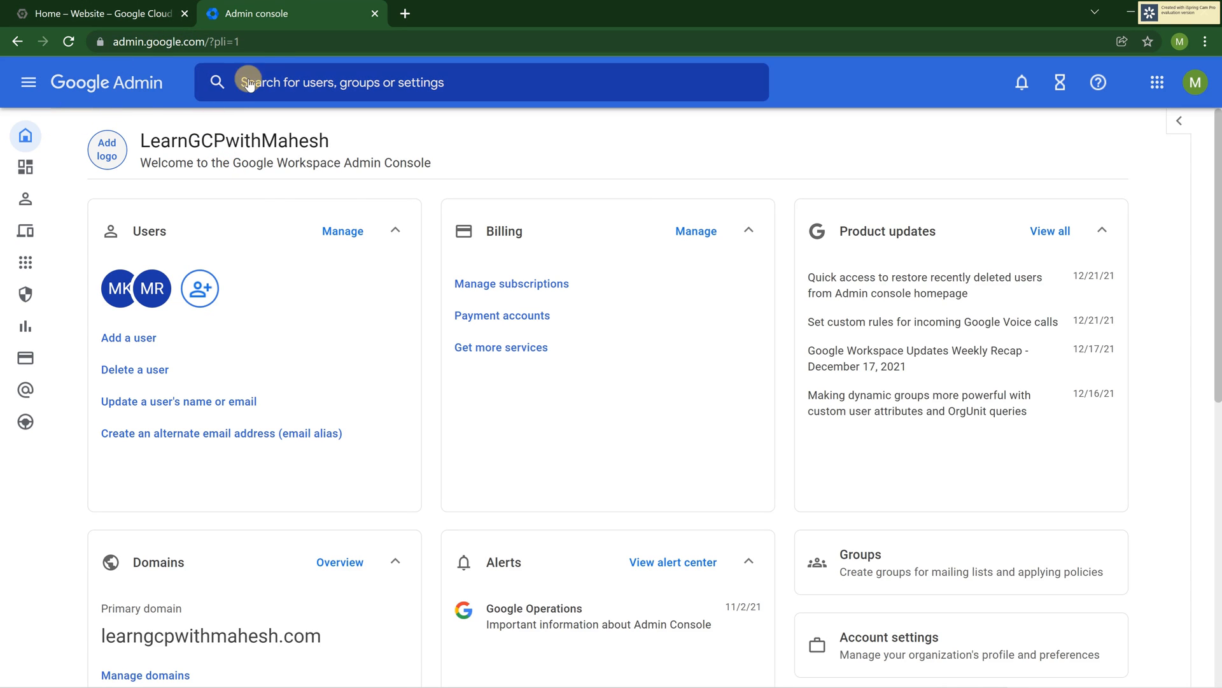
pyautogui.write('d she')
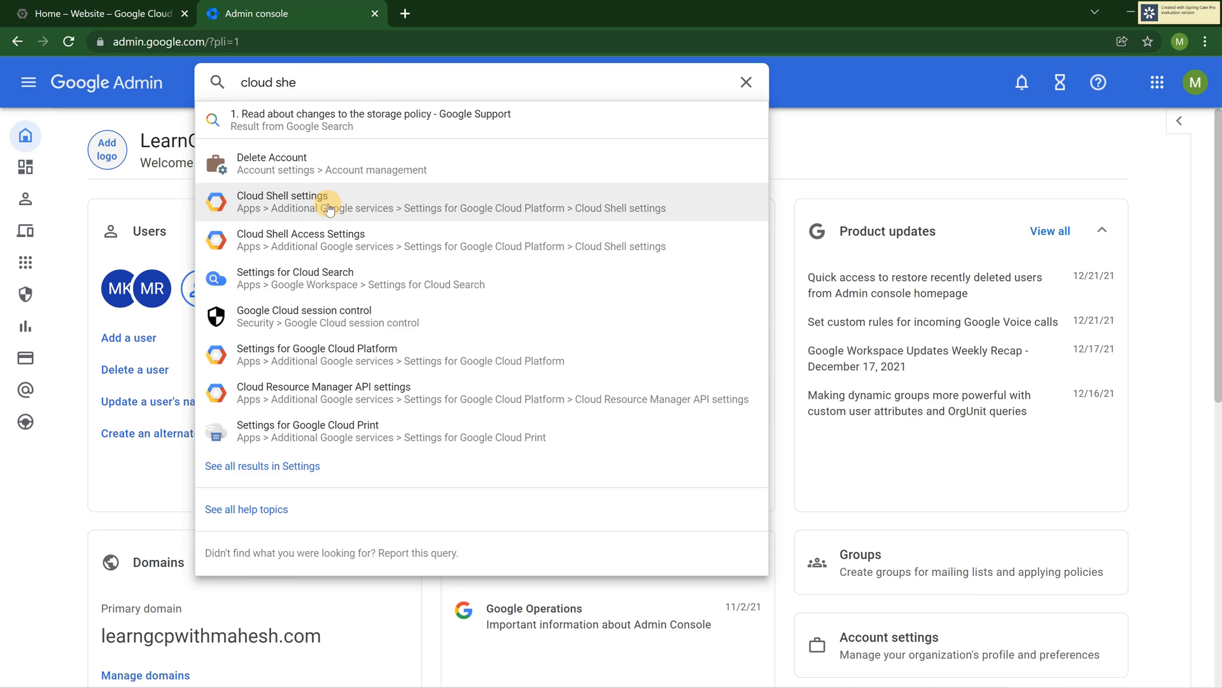
pyautogui.click(282, 201)
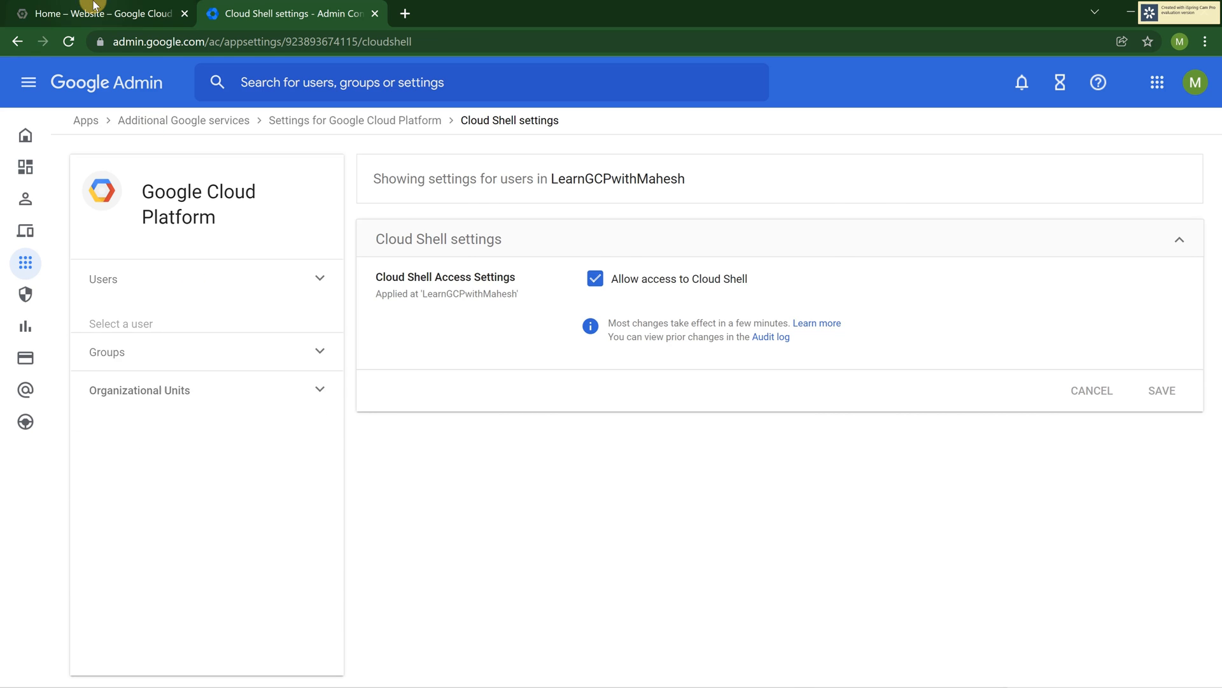
# Step: Return to the Admin Cloud Shell settings and expand the per-user access settings section
pyautogui.click(98, 12)
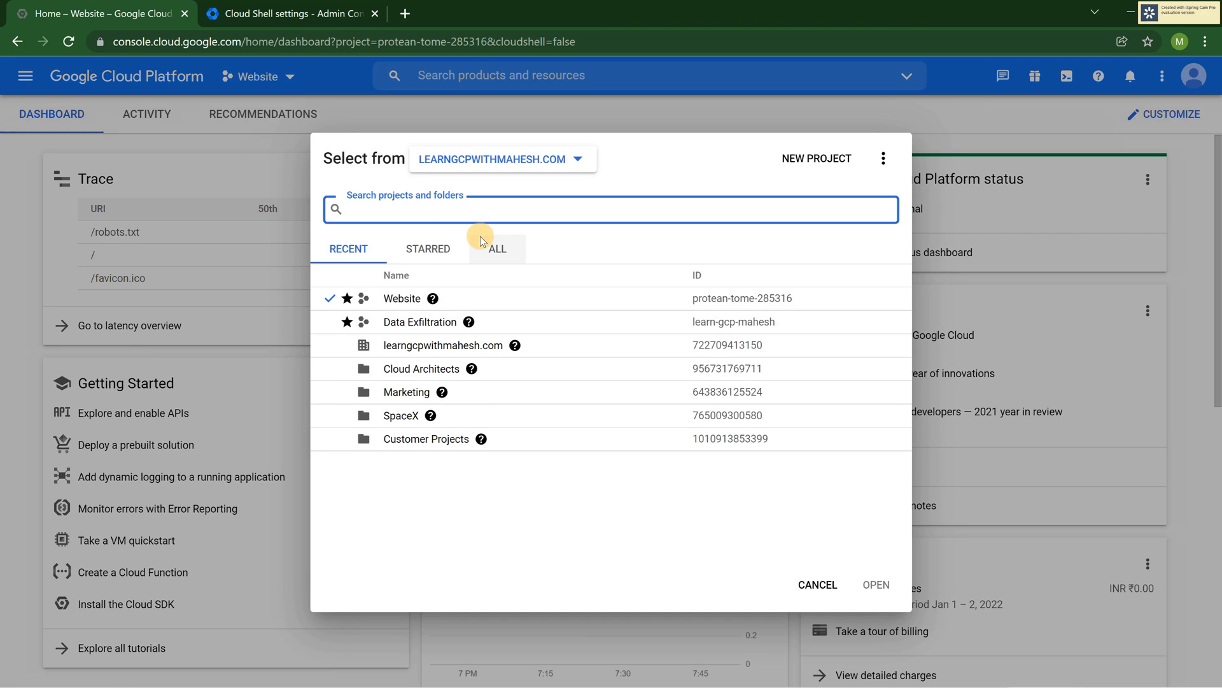
pyautogui.click(496, 248)
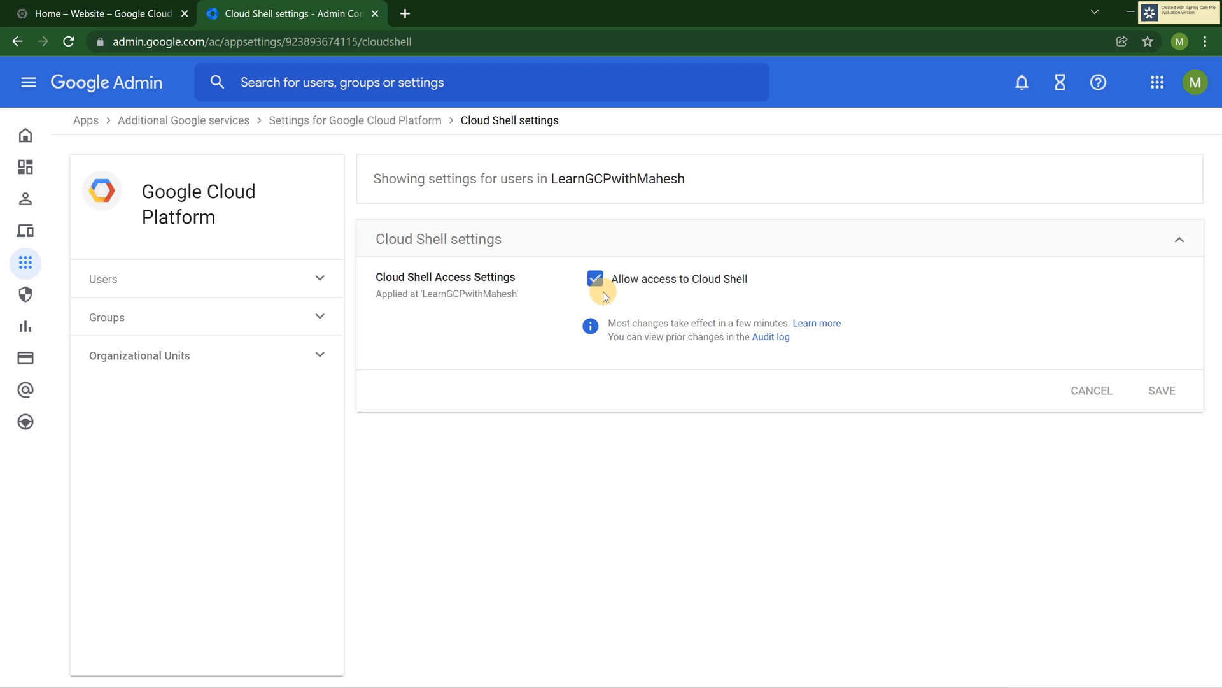
pyautogui.click(207, 317)
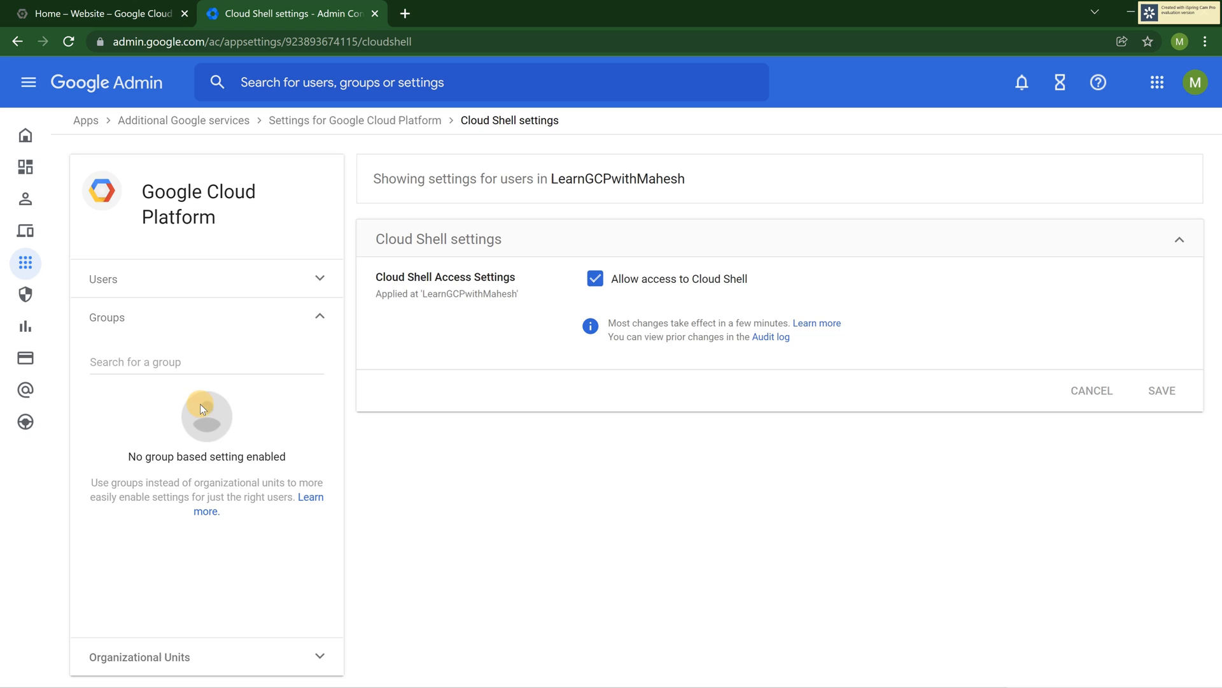
pyautogui.click(102, 279)
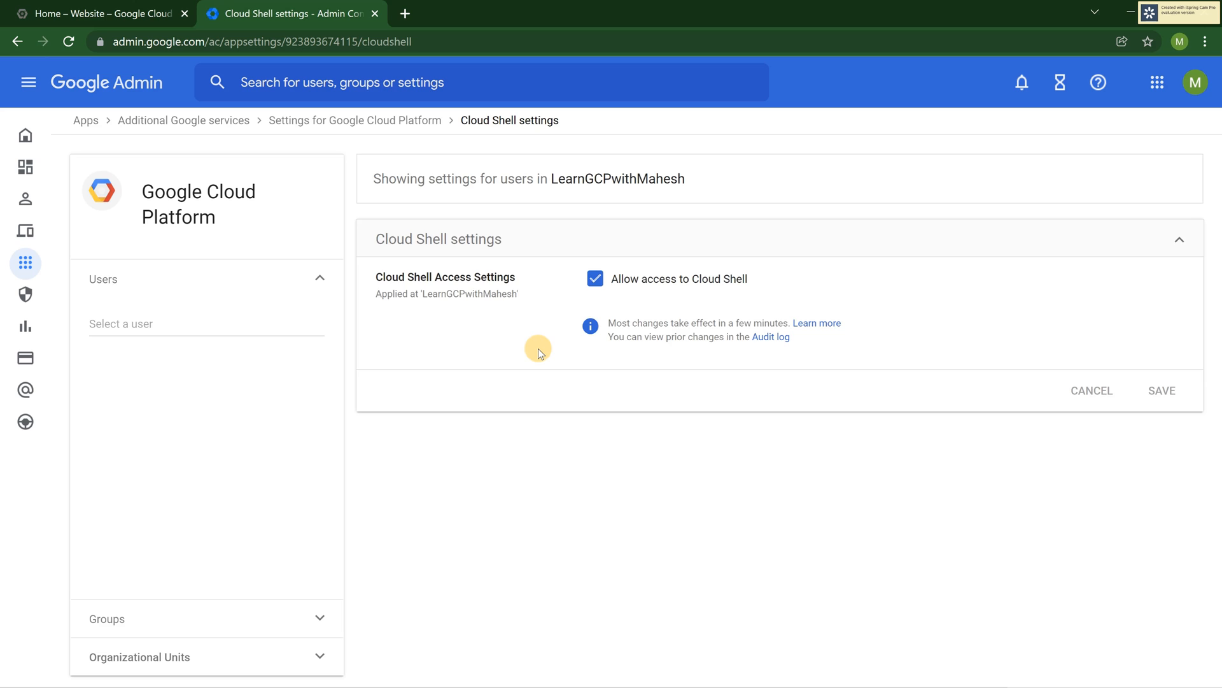
# Step: Uncheck 'Allow access to Cloud Shell' for LearnGCPwithMahesh and save the change
pyautogui.click(594, 278)
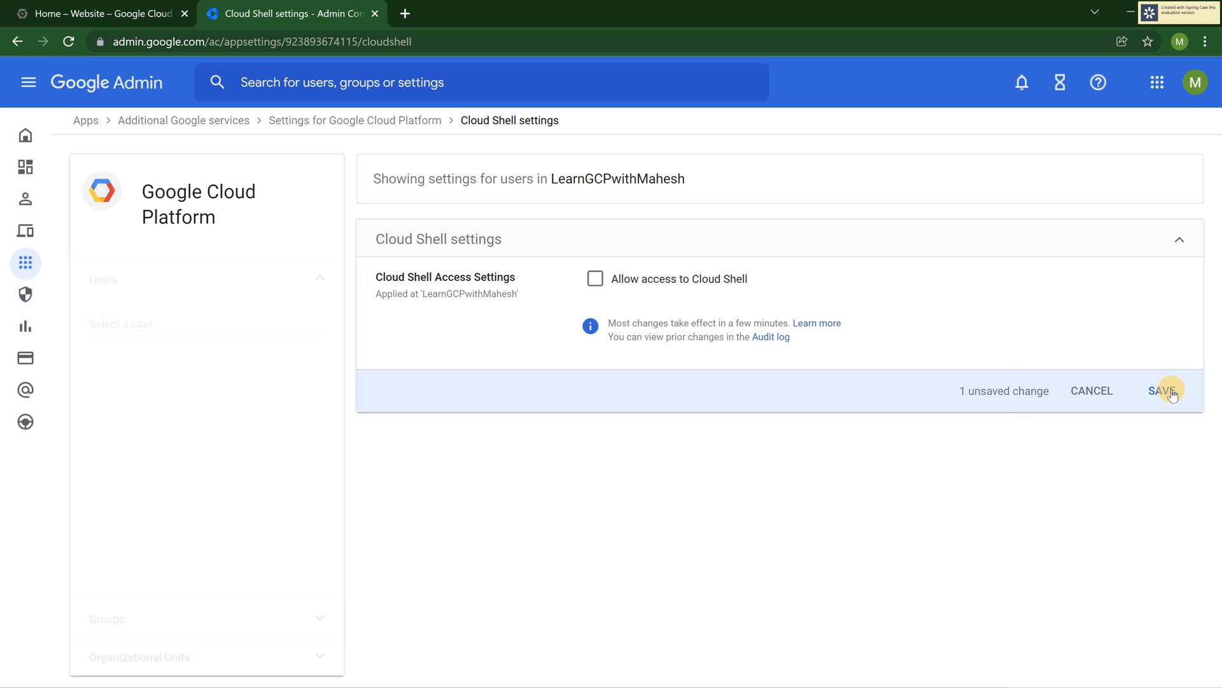
pyautogui.click(1160, 391)
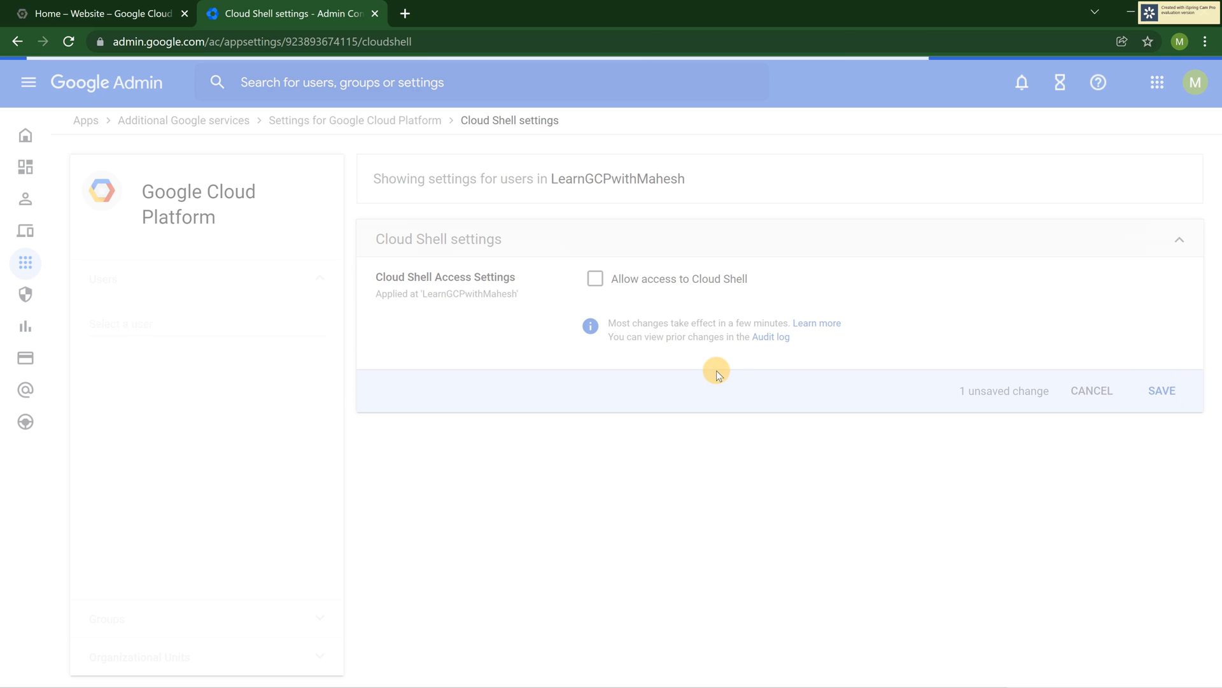
pyautogui.click(1161, 391)
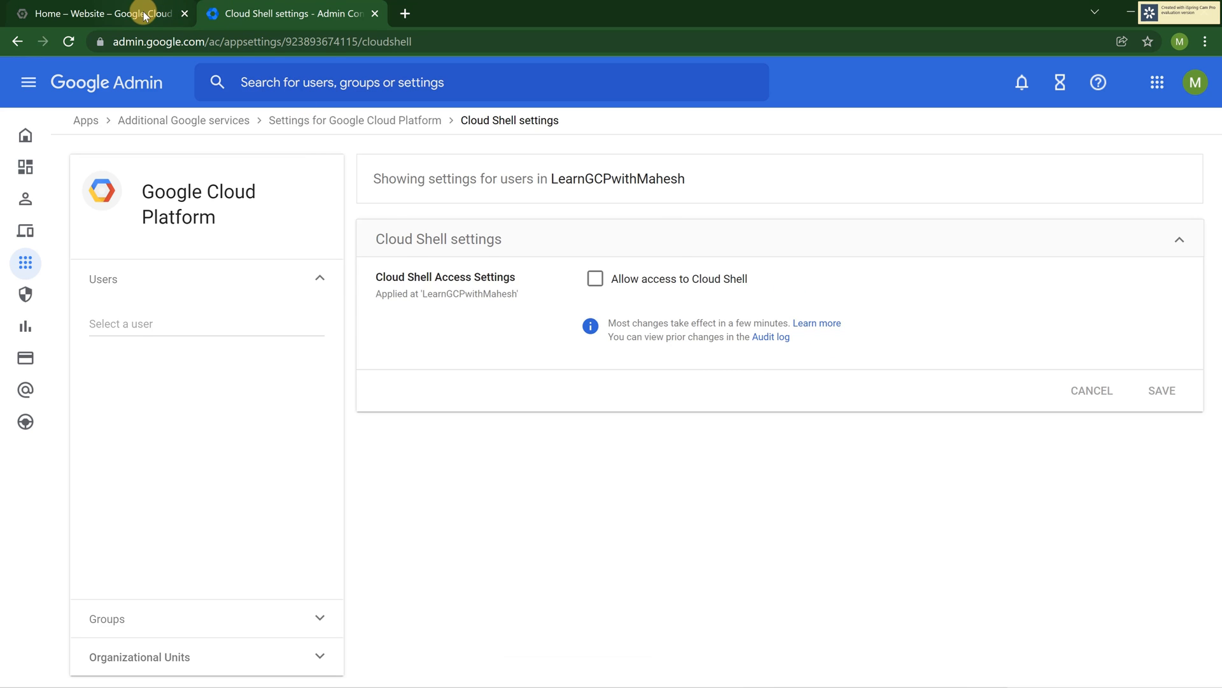
# Step: Attempt to activate Cloud Shell in the Cloud console and acknowledge the 'Cloud Shell disabled' dialog with OK
pyautogui.click(93, 13)
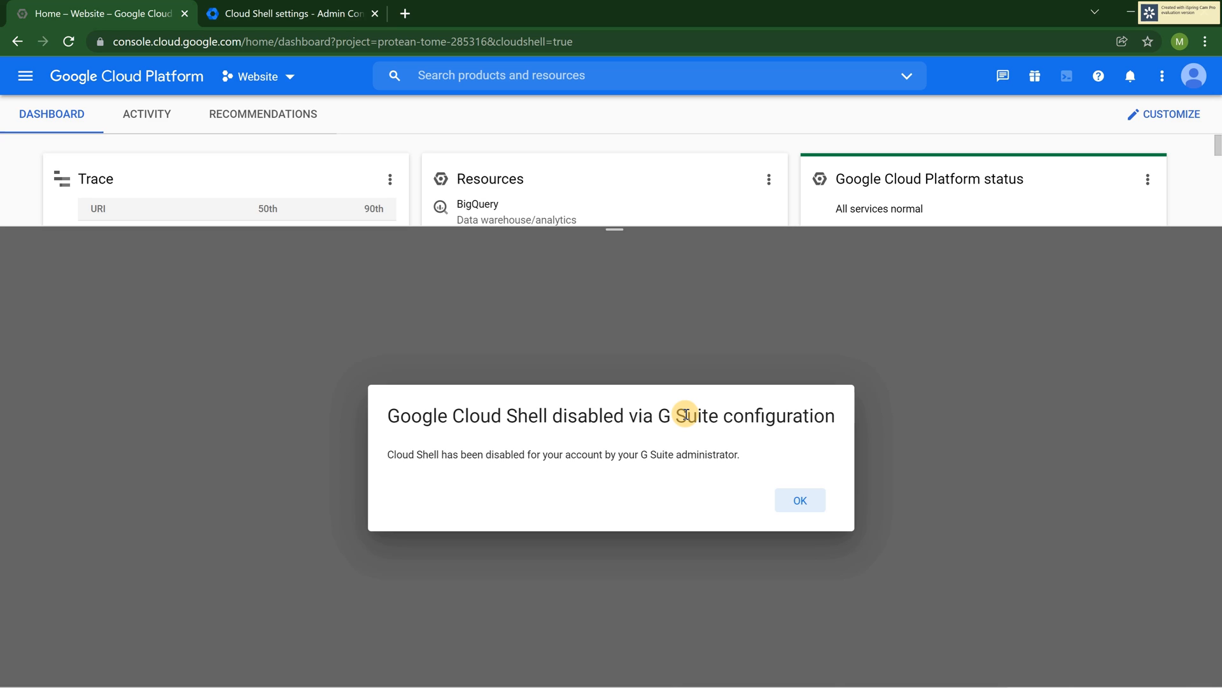
pyautogui.click(290, 12)
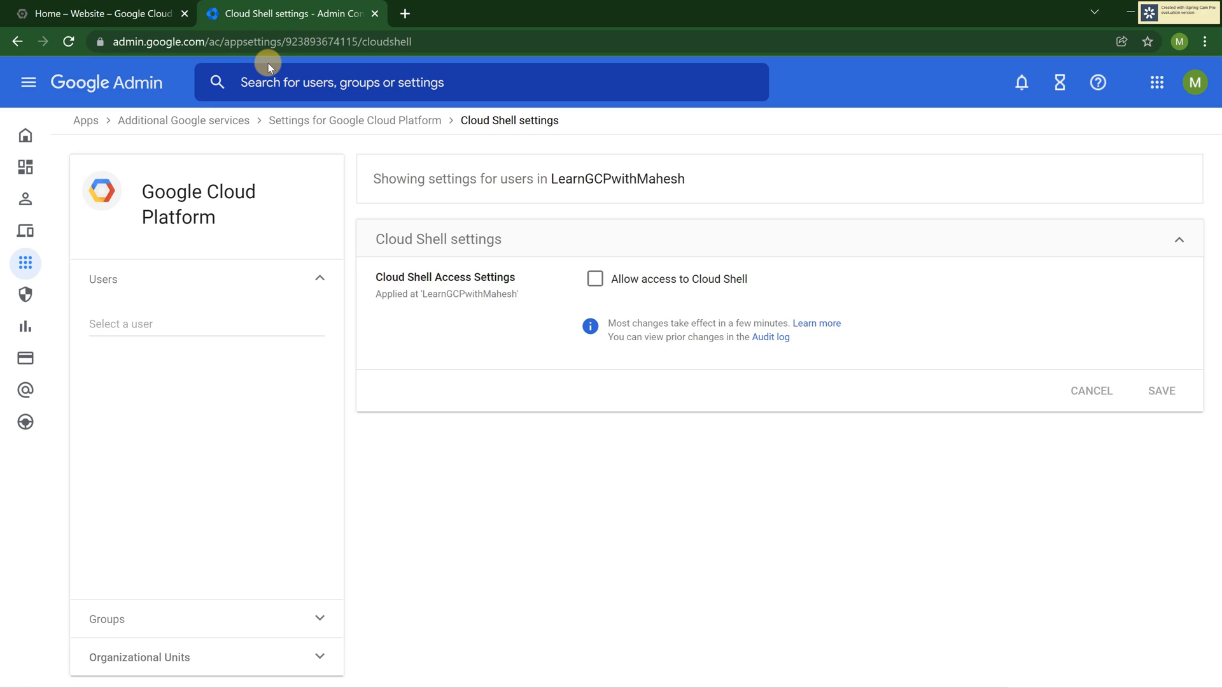
pyautogui.moveTo(198, 107)
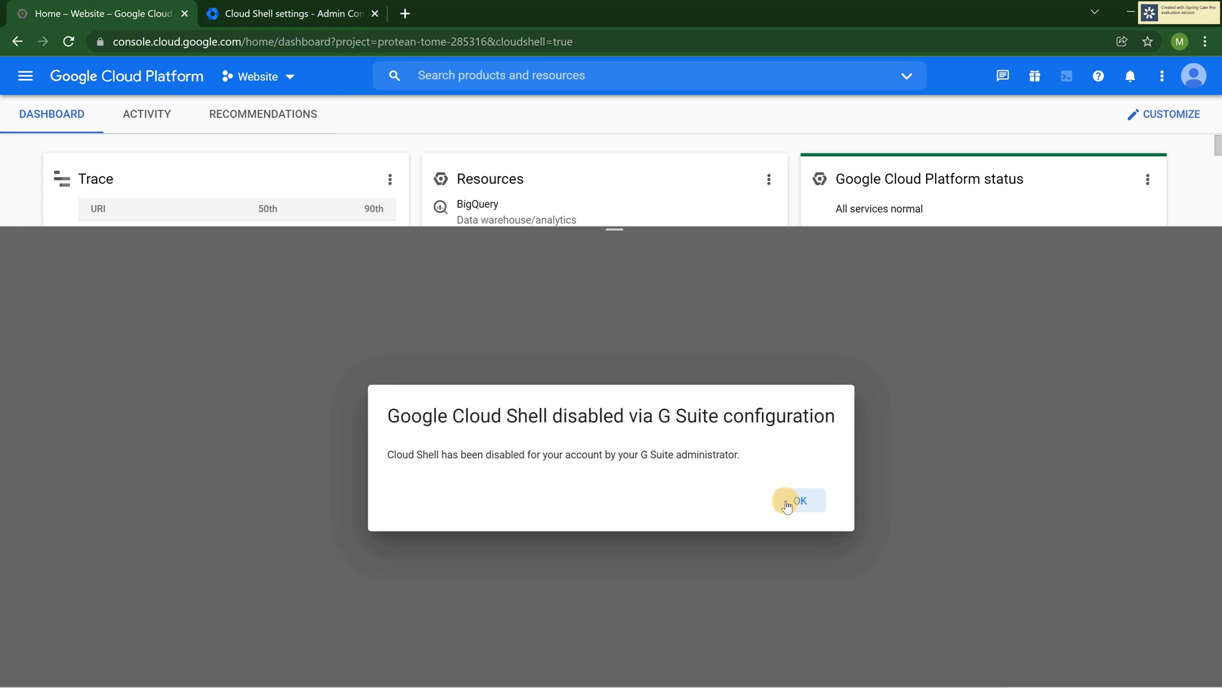
pyautogui.moveTo(787, 506)
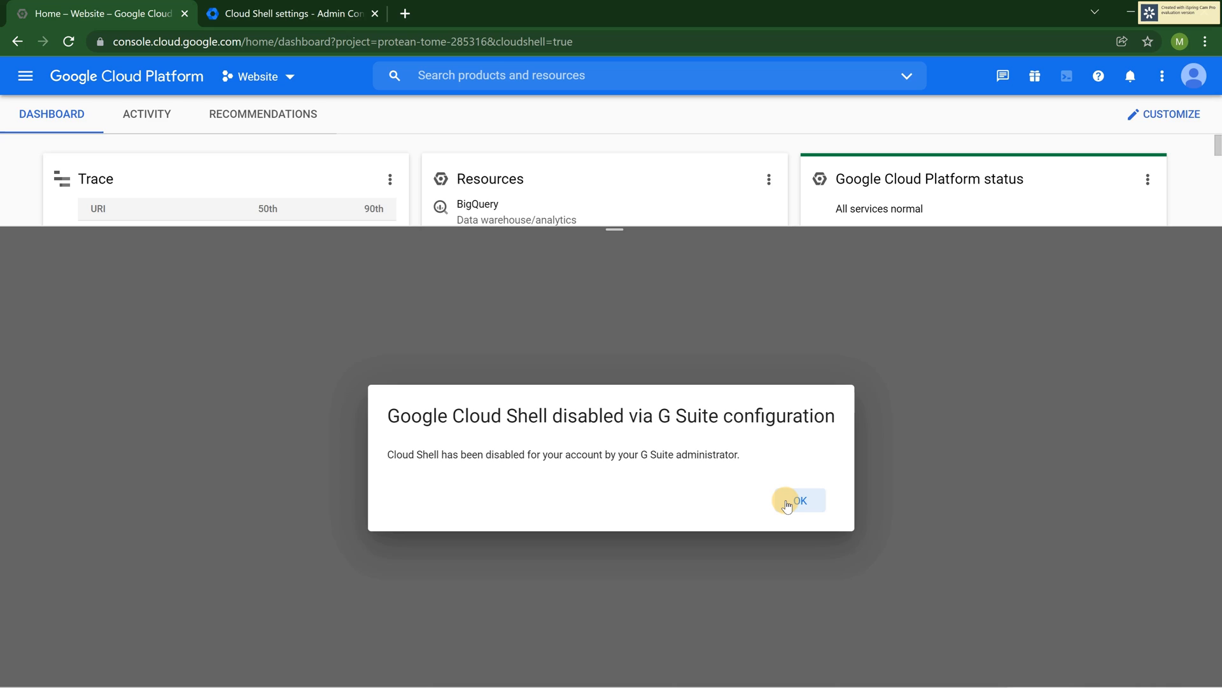
pyautogui.click(798, 499)
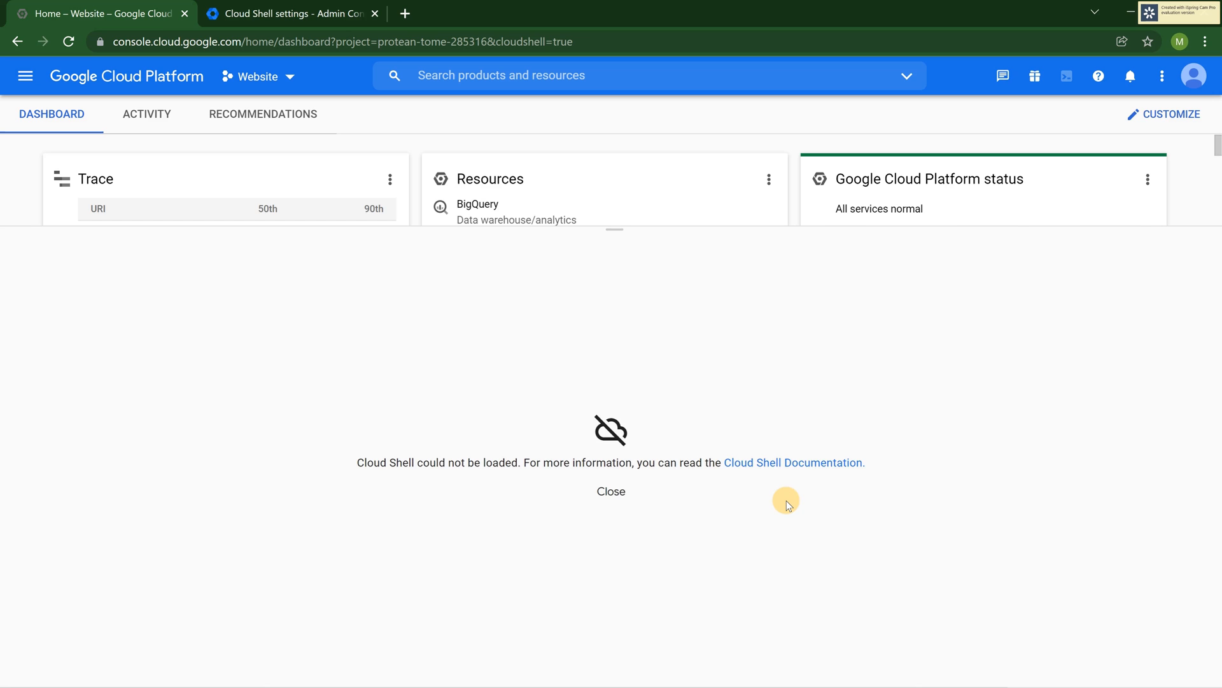